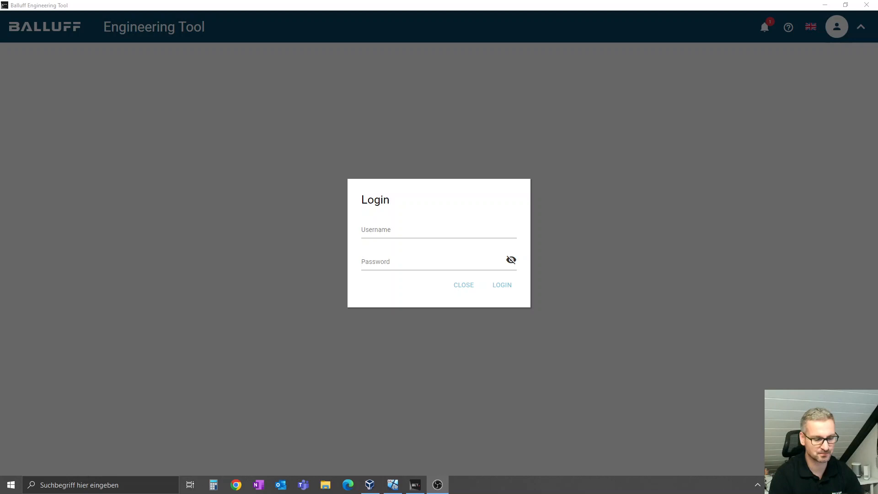
Step: Log in to Balluff Engineering Tool as 'admin'
left_click(438, 230)
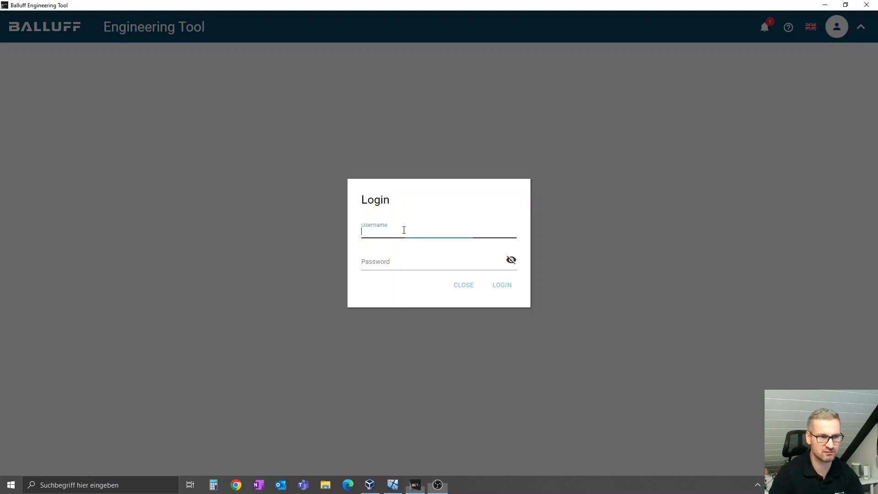
type("admin")
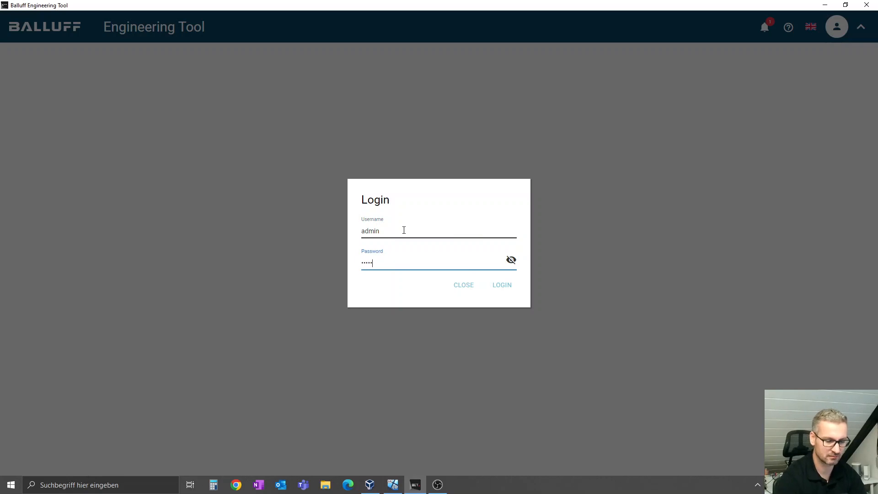
left_click(501, 285)
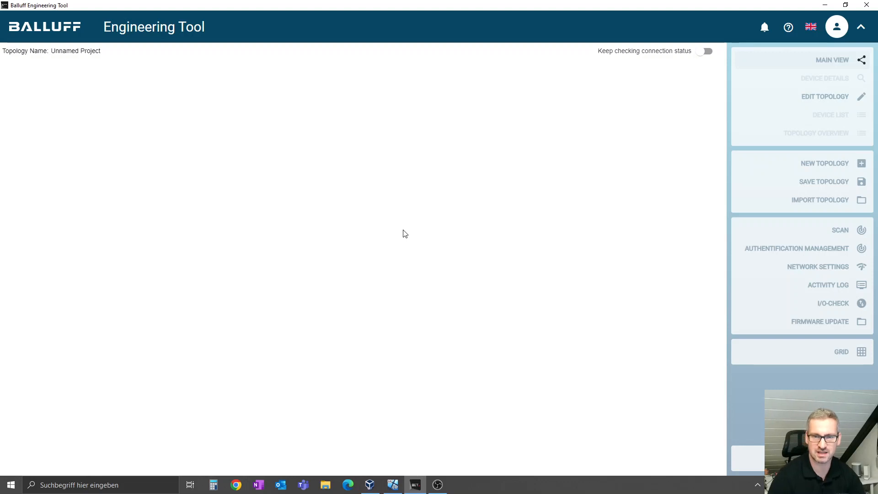
mouse_move(813, 228)
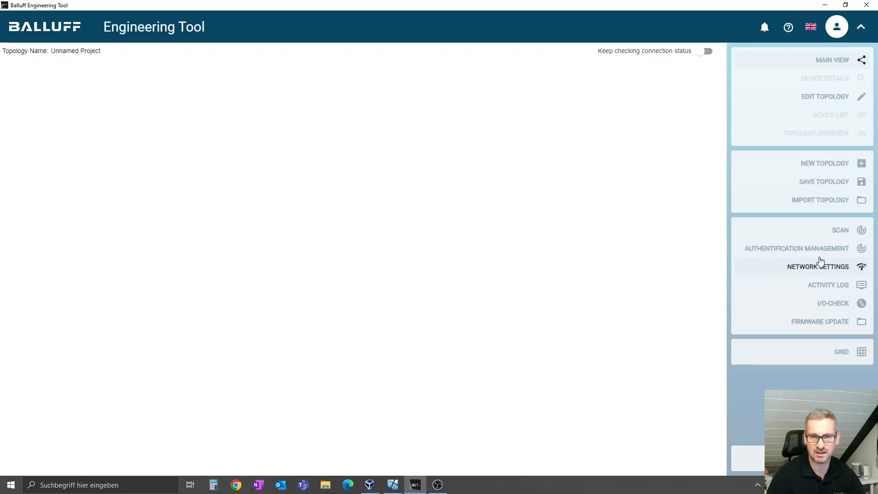
Step: Search the Realtek USB GbE adapter for devices from Network Settings
left_click(818, 266)
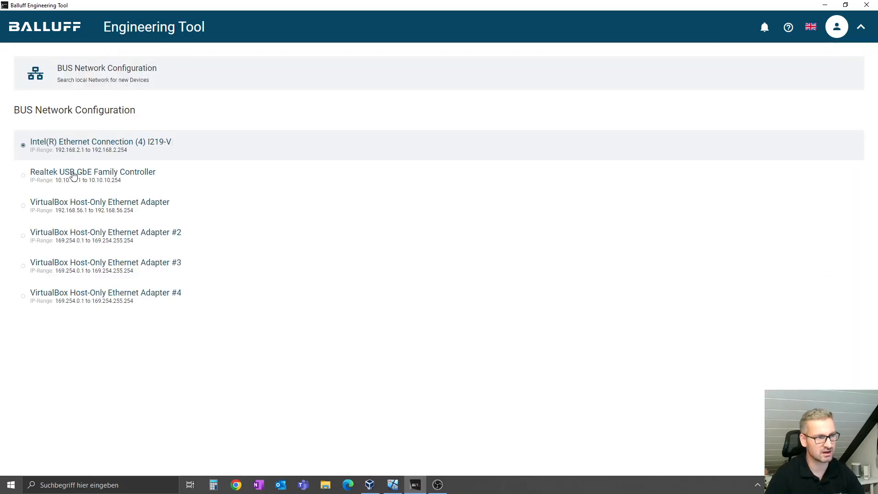
left_click(93, 175)
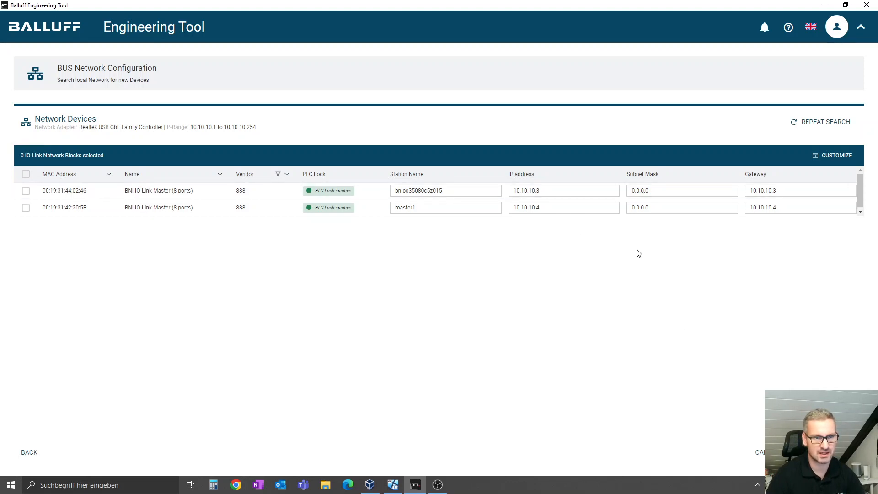
Step: Change master1's IP address and gateway to 10.10.10.5 and write only master1's settings
left_click(562, 207)
type("5")
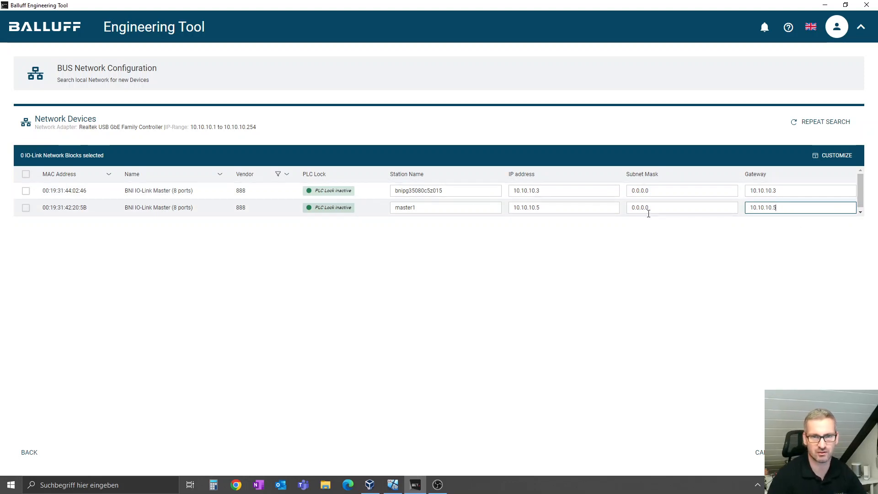
left_click(26, 174)
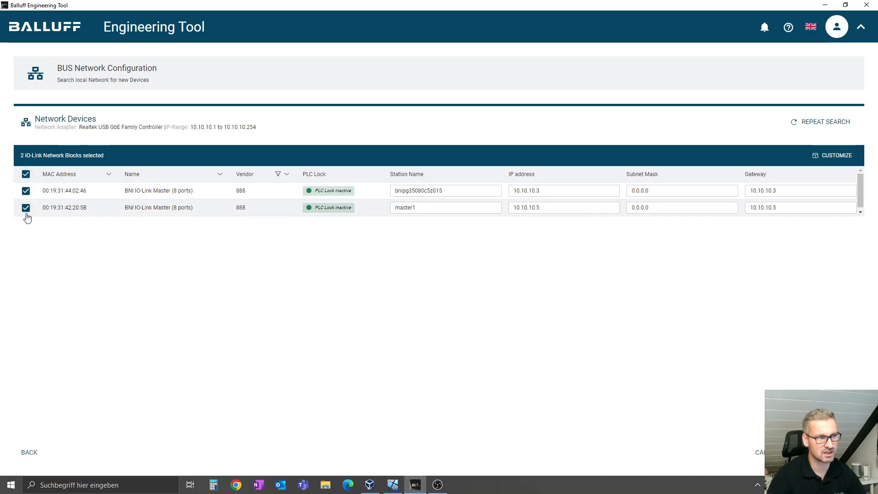
left_click(25, 190)
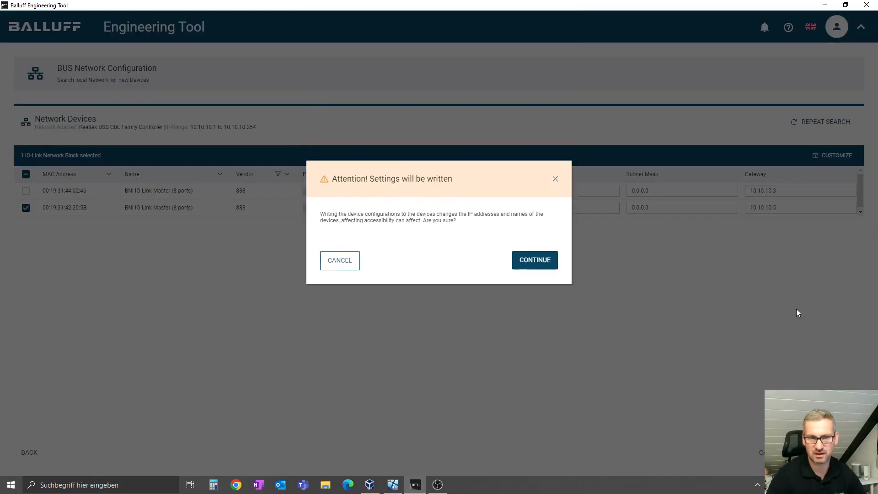
left_click(534, 259)
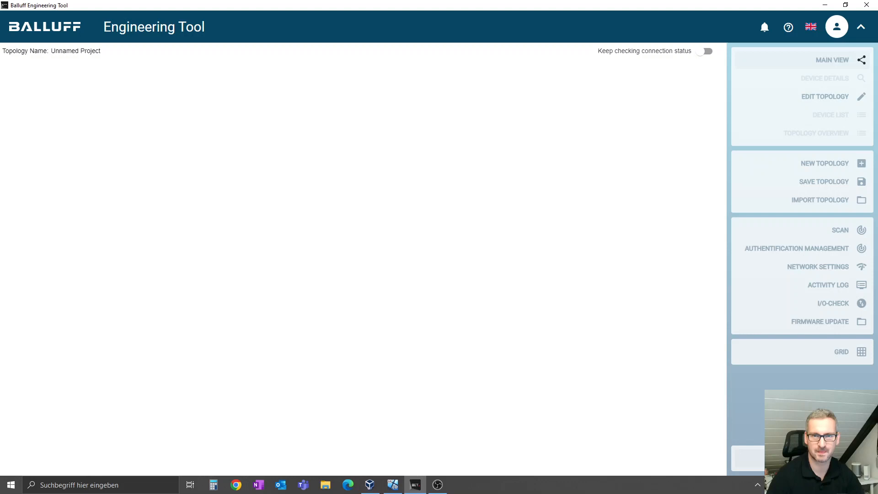
mouse_move(840, 230)
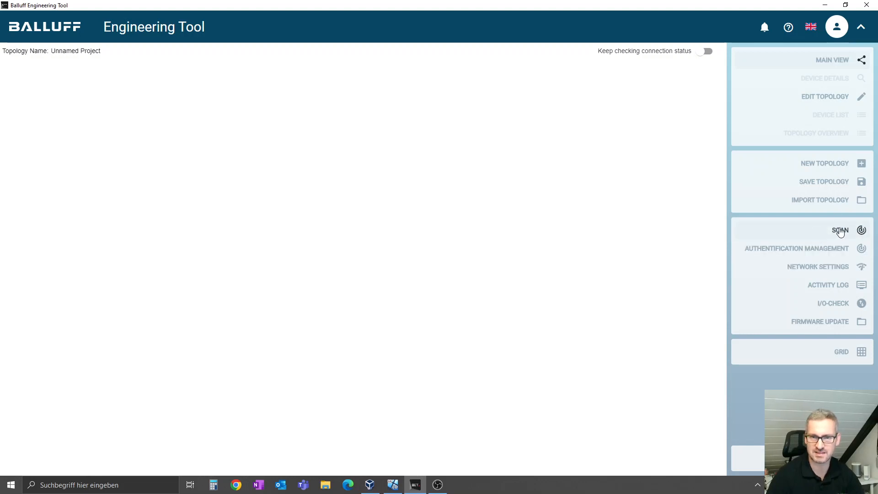
Step: Run a Profinet search on the Realtek USB adapter
left_click(840, 230)
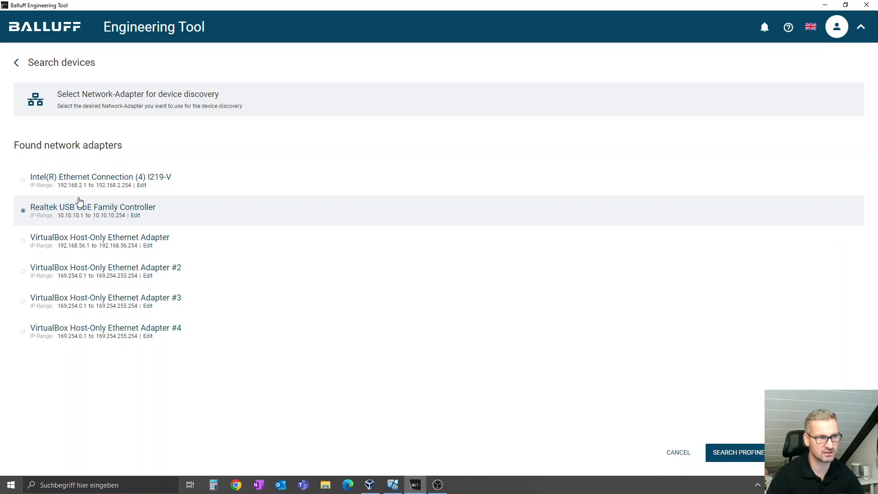
mouse_move(197, 210)
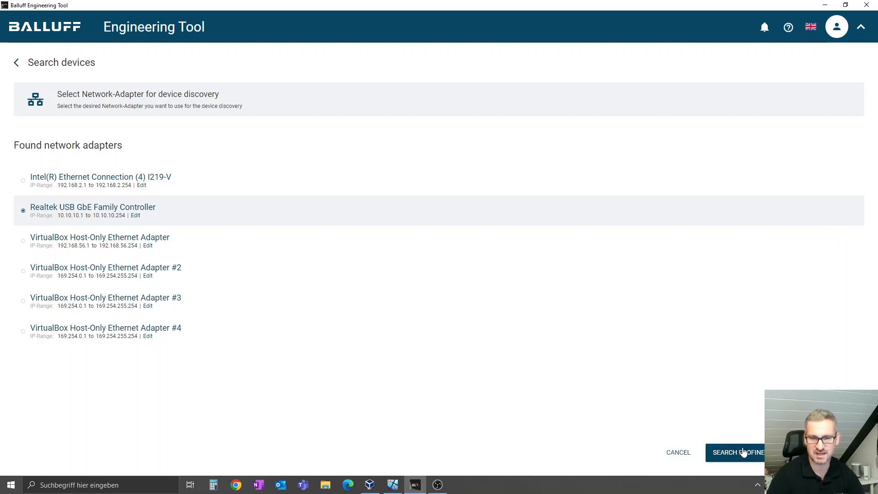
mouse_move(735, 419)
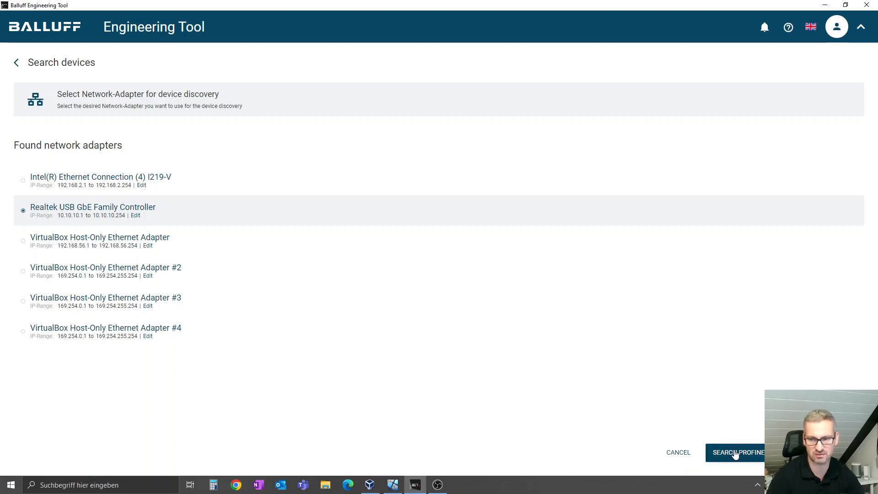
left_click(737, 452)
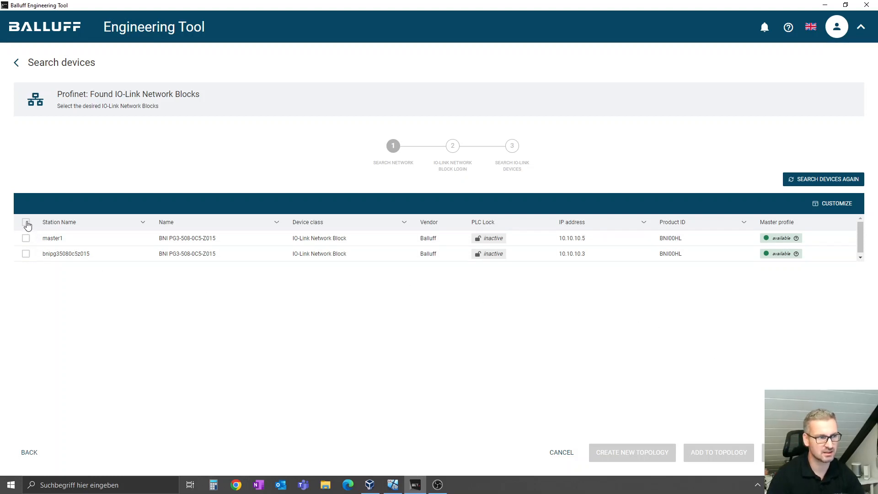
Step: Add both network blocks, 10.10.10.3 and 10.10.10.5, to the topology
left_click(25, 222)
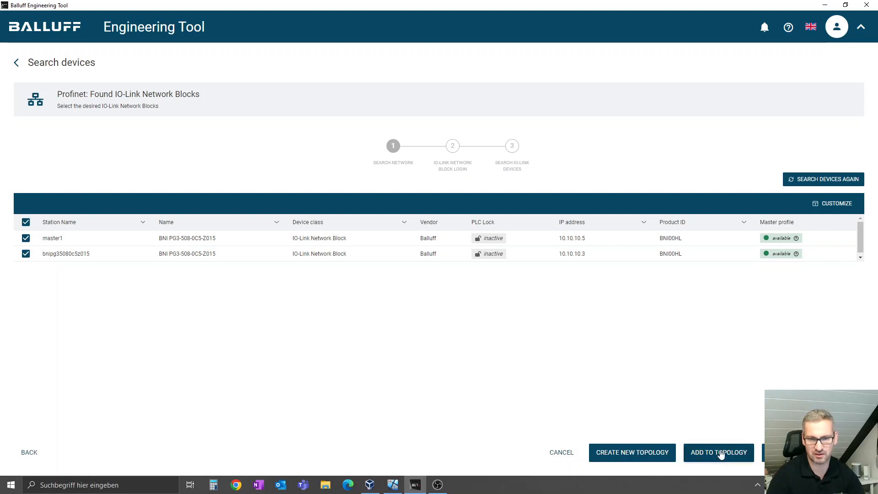
mouse_move(656, 424)
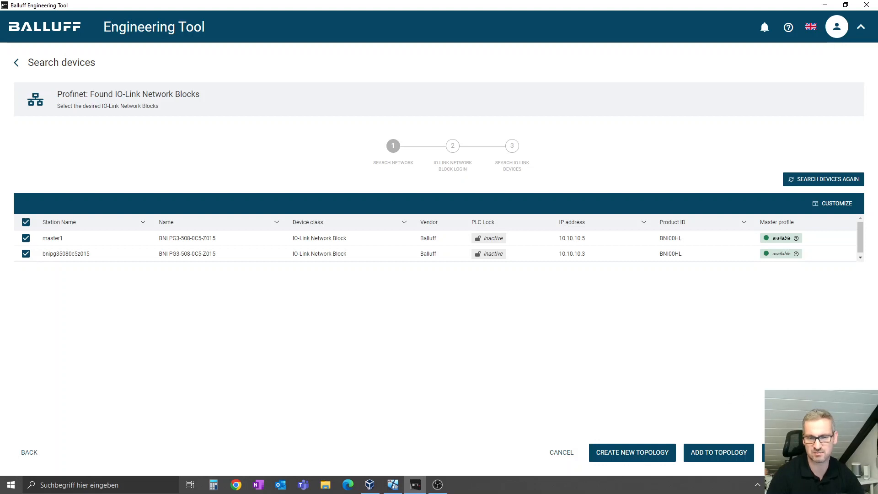
left_click(718, 451)
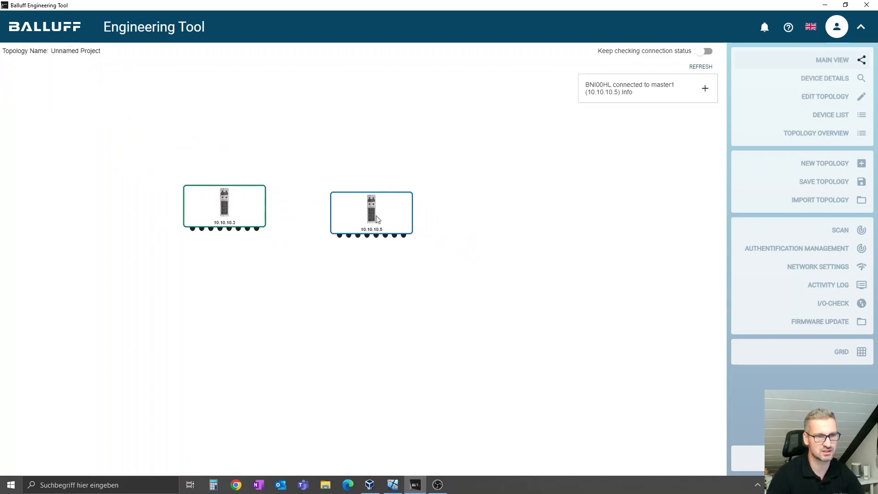
mouse_move(558, 438)
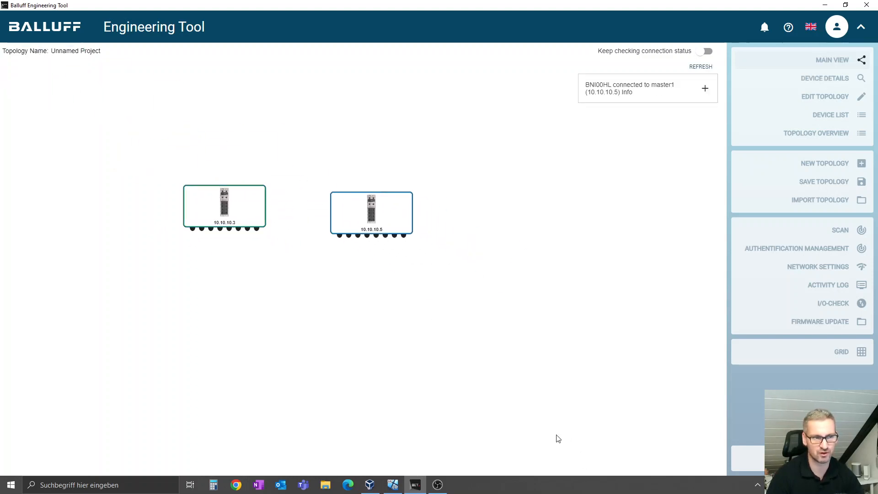
mouse_move(788, 353)
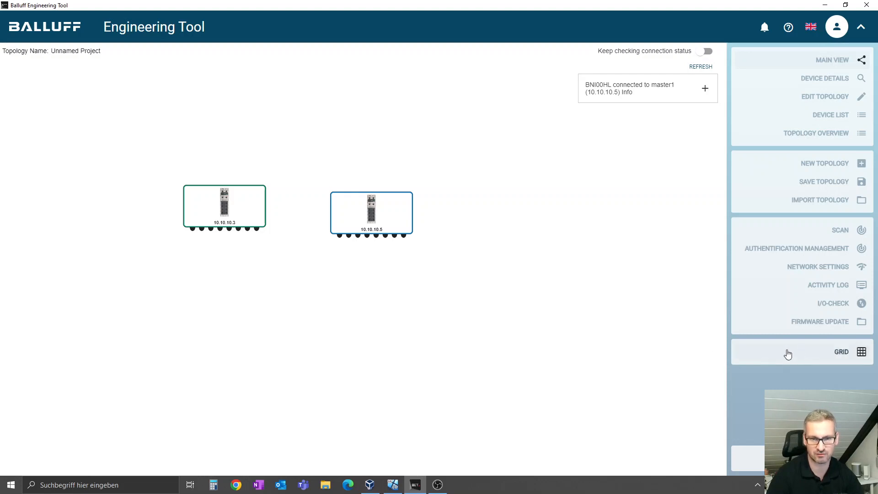
mouse_move(840, 322)
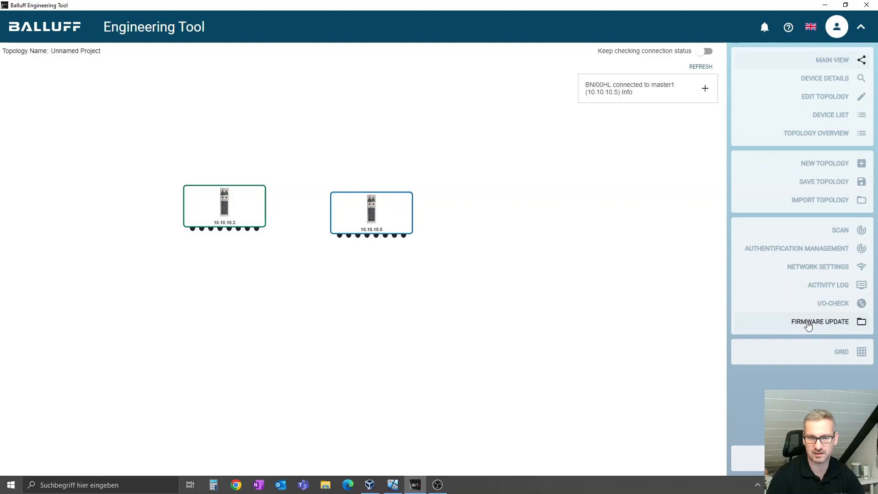
Step: Open the Firmware Update page for the two BNI masters
left_click(819, 321)
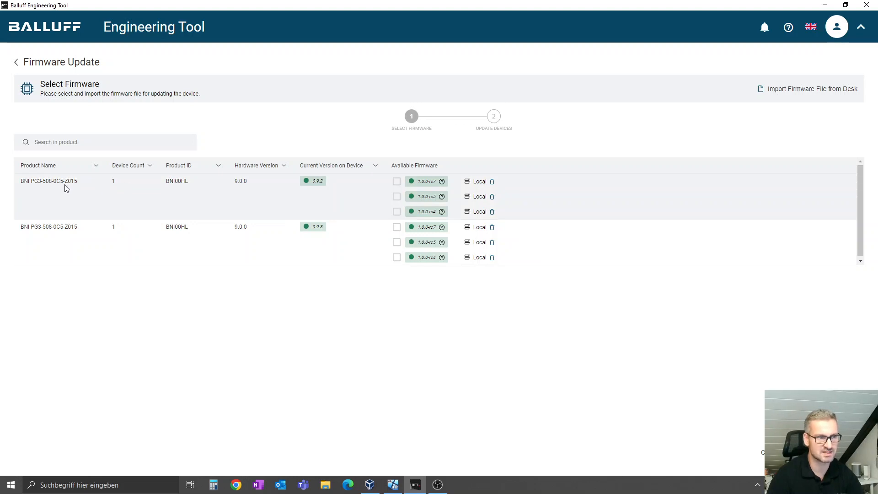
mouse_move(322, 187)
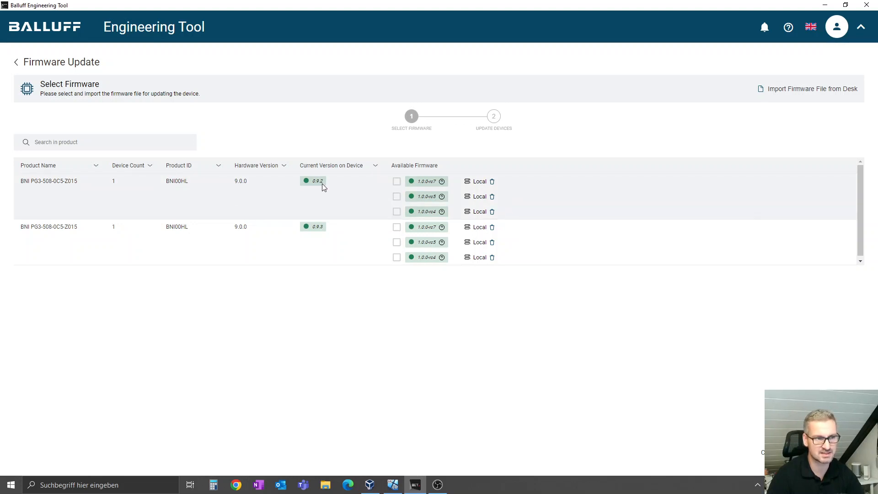
mouse_move(298, 188)
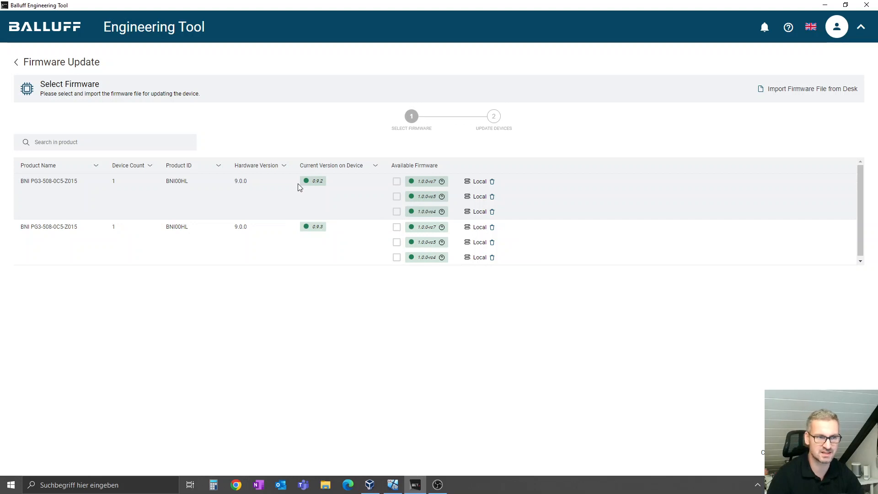
mouse_move(384, 249)
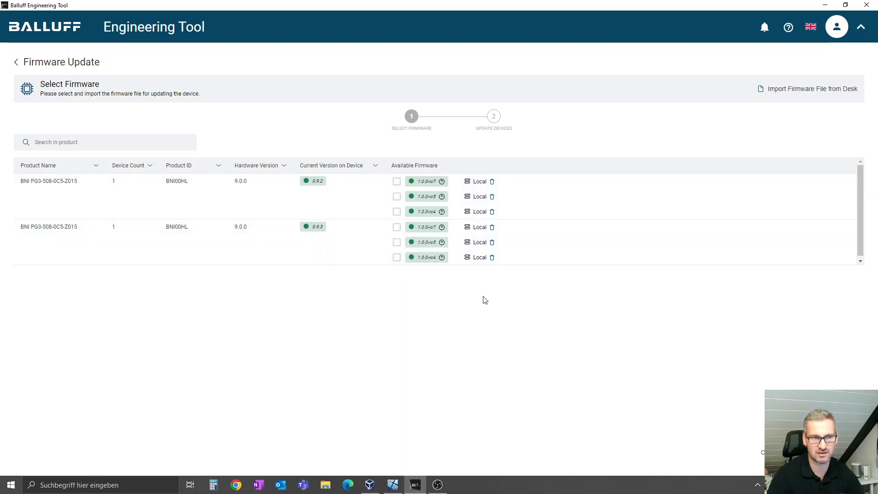
mouse_move(811, 85)
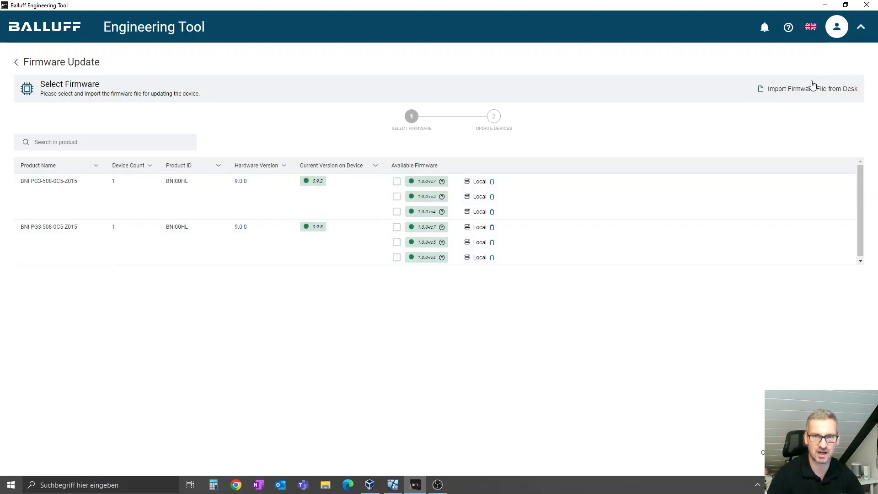
Step: Import the bni-rp-v1.0.0-rc6.zip firmware file from disk
left_click(811, 88)
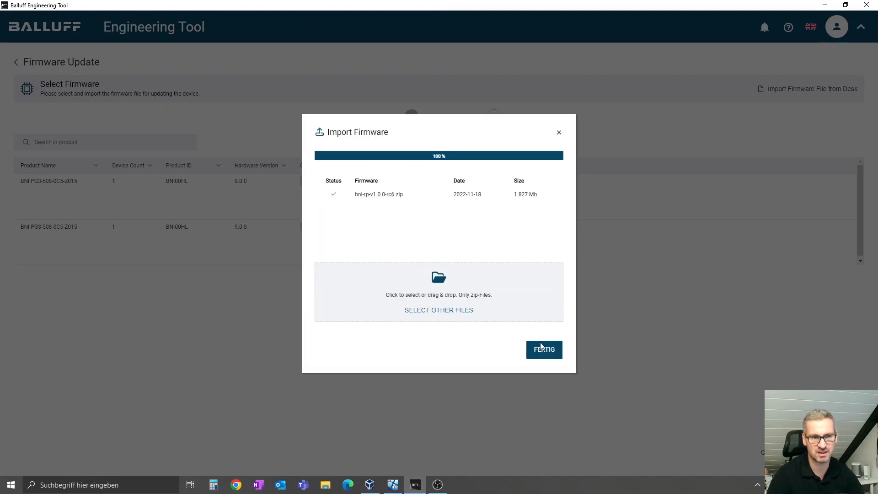
left_click(543, 350)
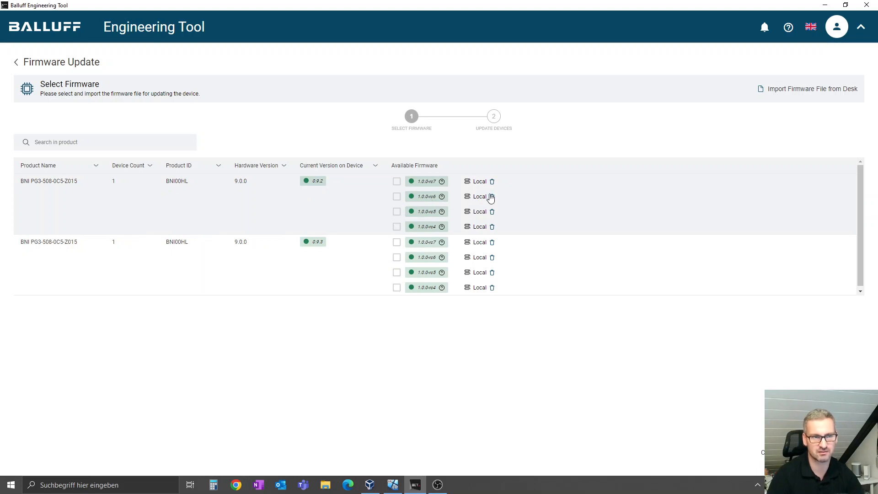
Step: Delete the 1.0.0-rc6 firmware version and confirm
left_click(491, 196)
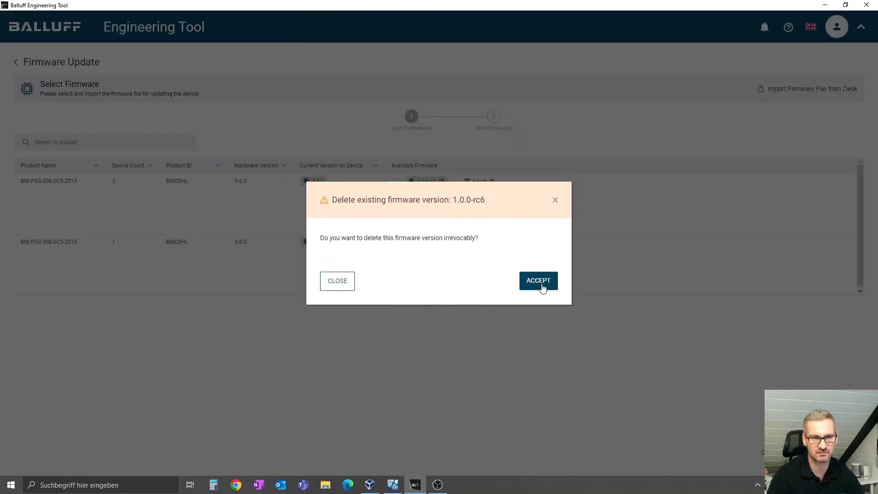
left_click(536, 280)
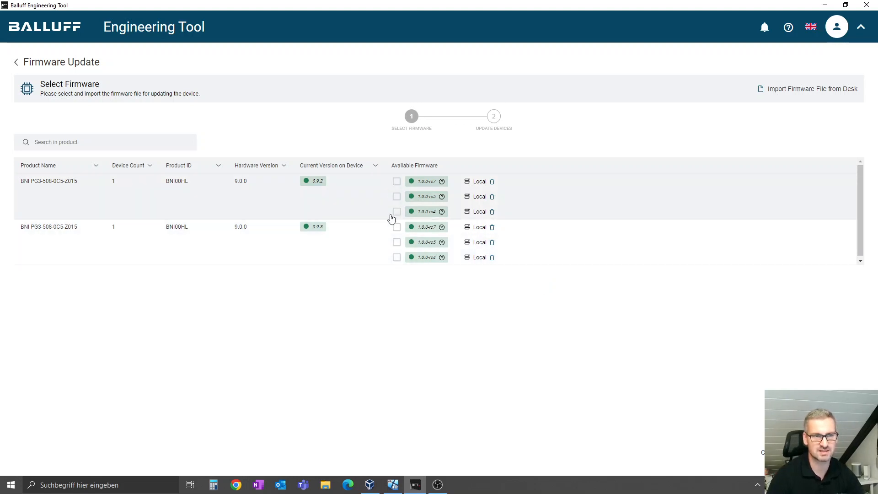
Step: Select firmware 1.0.0-rc7 for both BNI PG3 masters
left_click(396, 181)
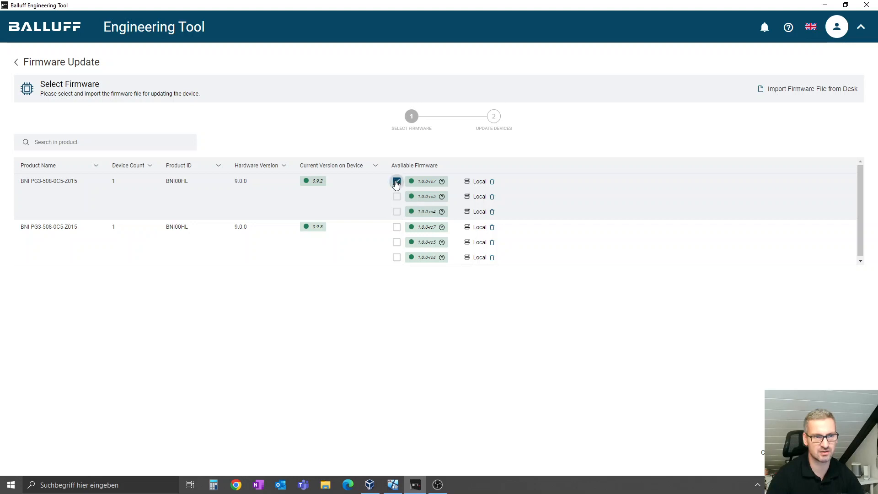
left_click(397, 227)
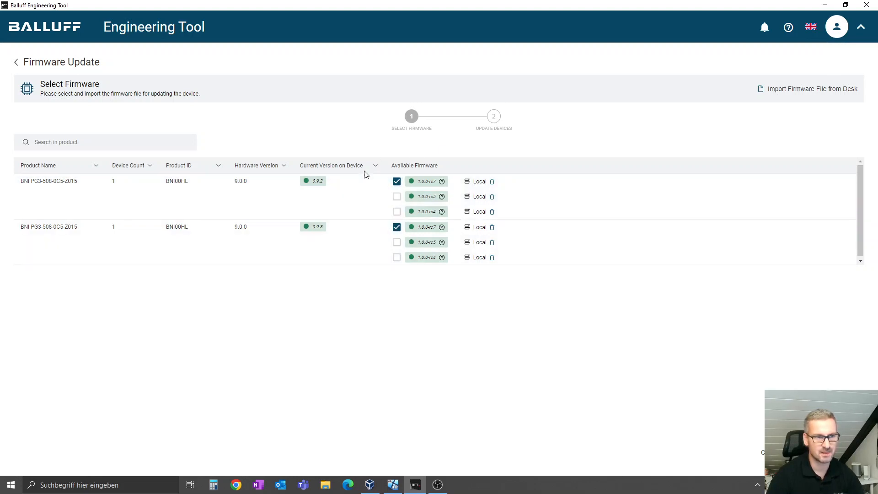
mouse_move(440, 252)
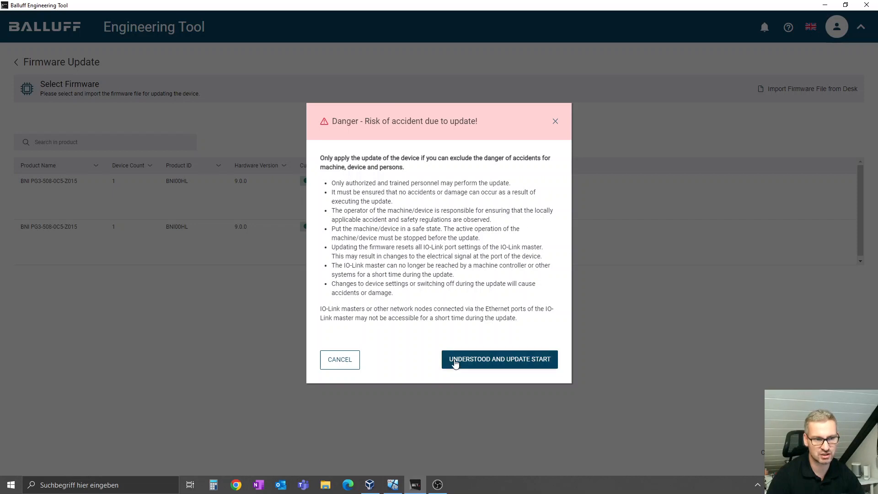
Step: Acknowledge the Danger warning and start the firmware update on both masters
left_click(498, 358)
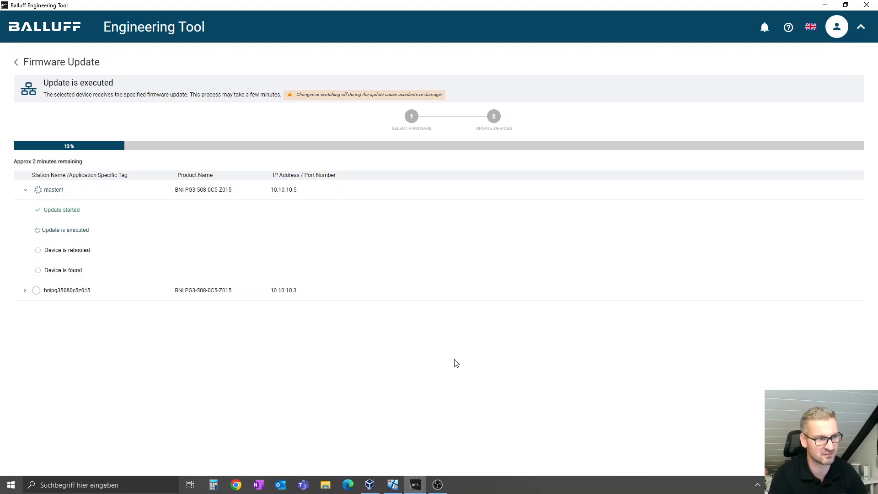
mouse_move(203, 289)
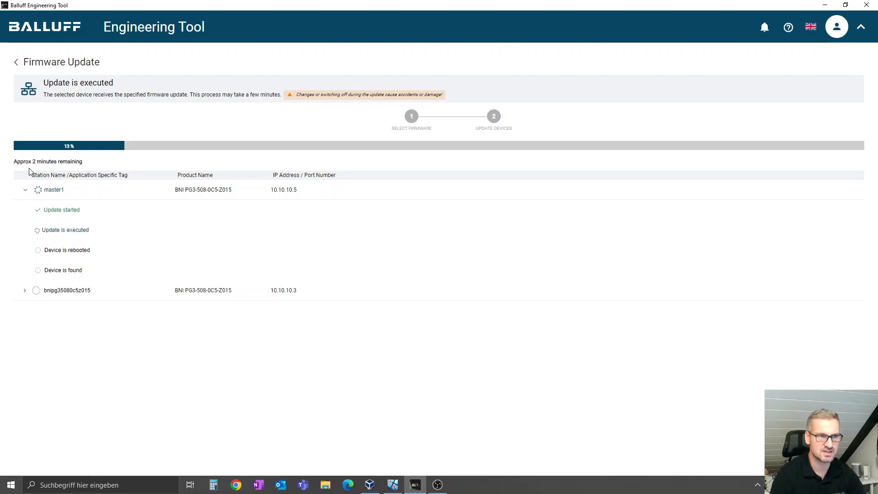
mouse_move(264, 105)
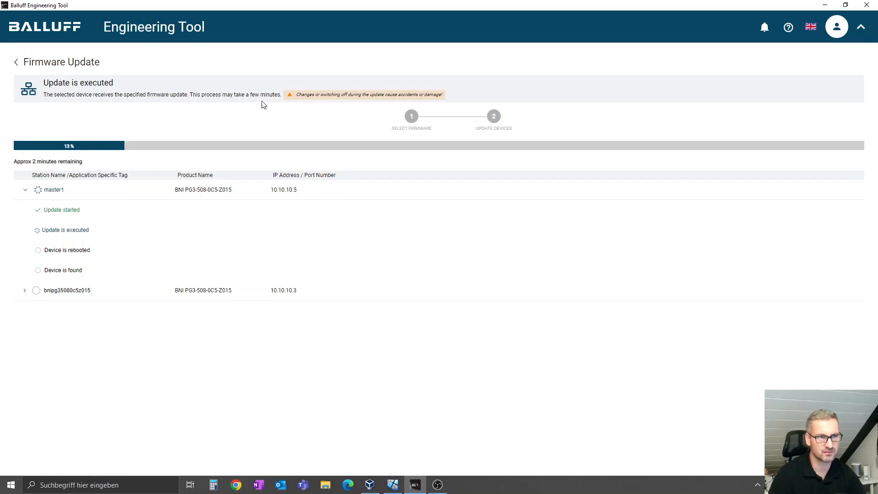
mouse_move(324, 104)
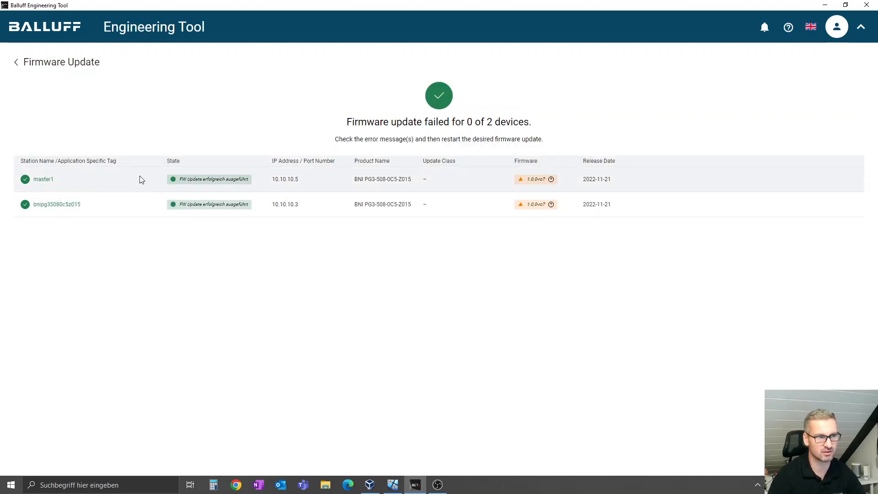
mouse_move(172, 179)
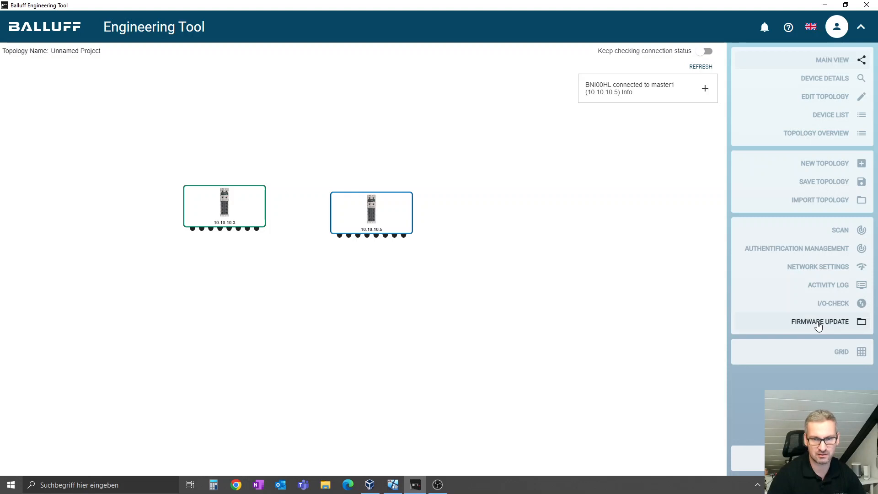
Step: Open the Firmware Update page to see BNI PG3-508-0C5-Z015 listed once with count 2
left_click(818, 321)
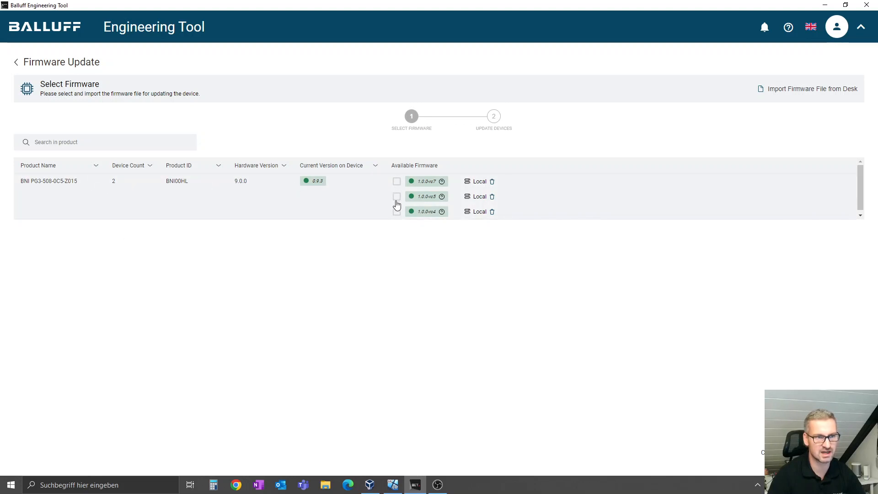
left_click(397, 196)
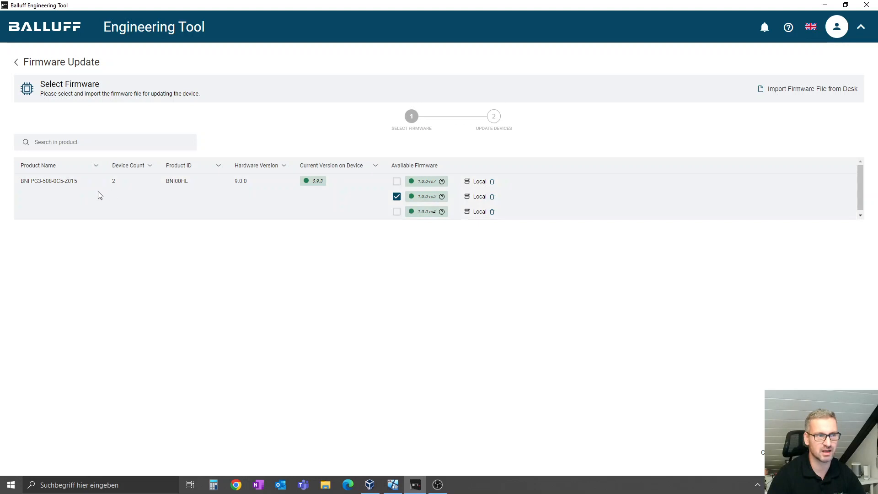
mouse_move(113, 192)
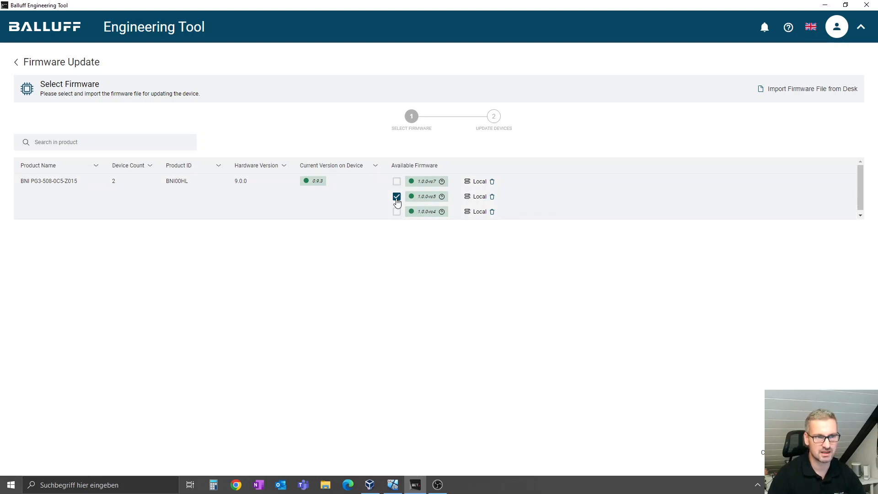
left_click(397, 197)
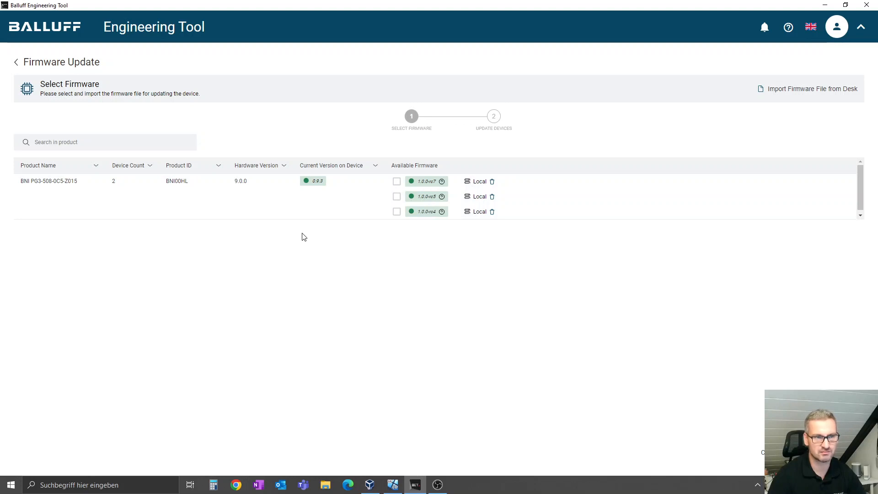
mouse_move(322, 236)
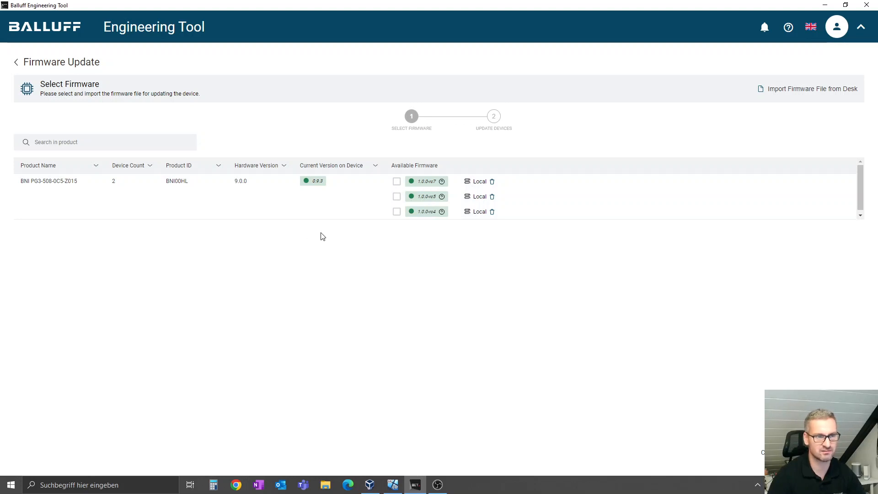
mouse_move(314, 232)
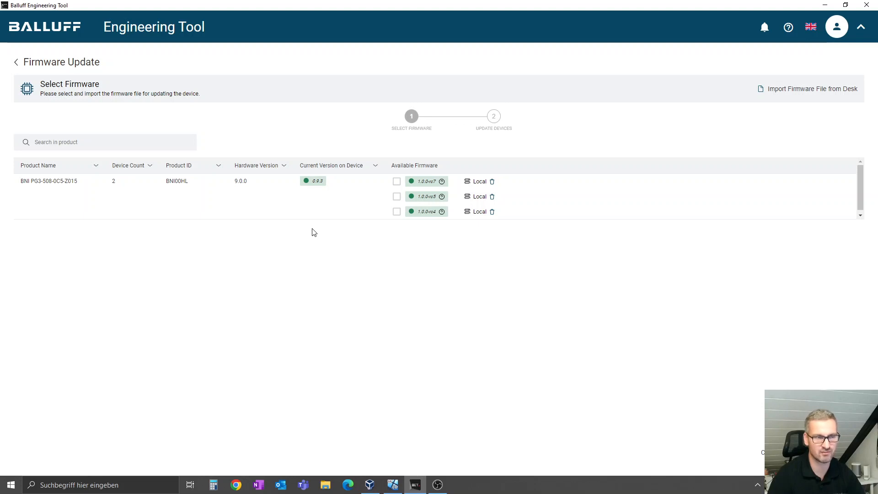
mouse_move(303, 236)
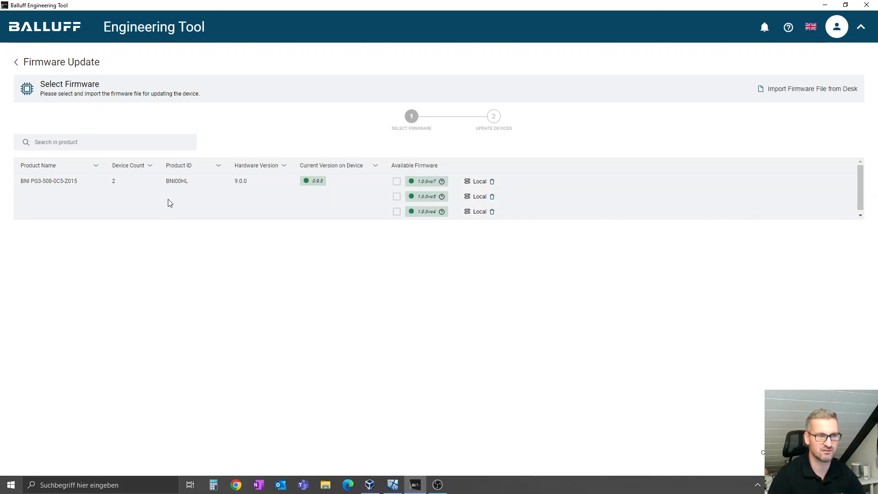
mouse_move(177, 205)
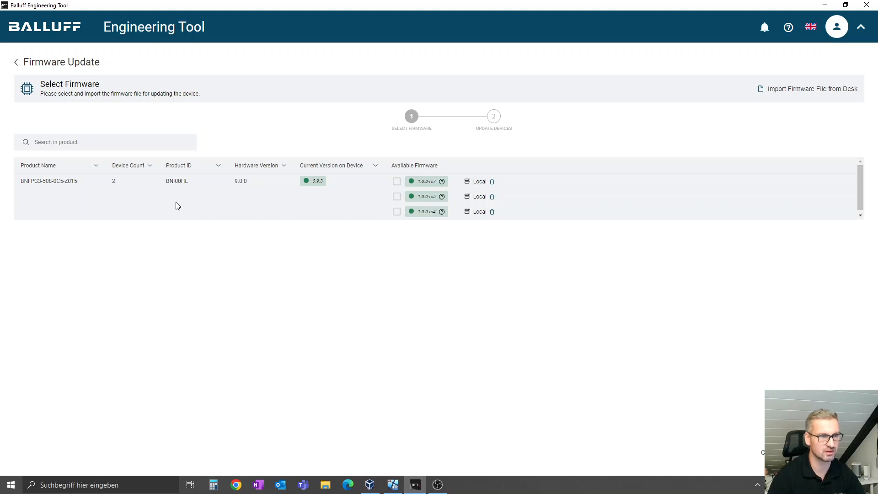
mouse_move(202, 211)
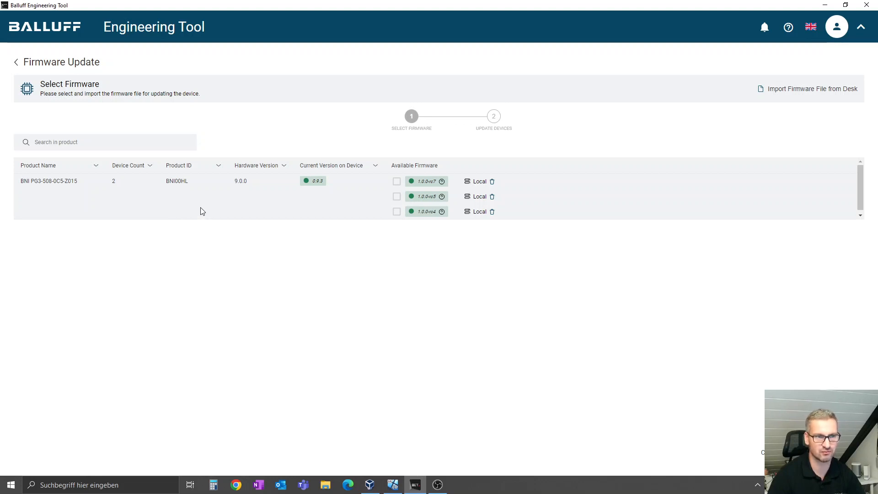